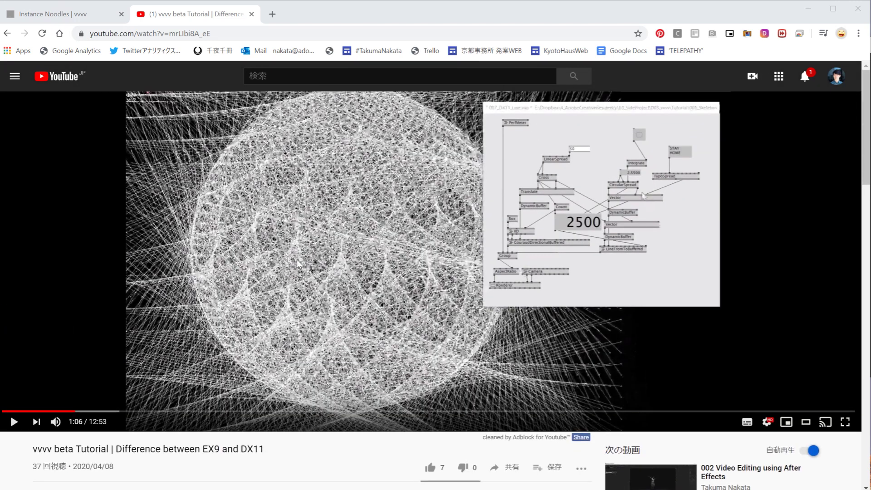
{"action": "mouse_move", "coordinate": [266, 282]}
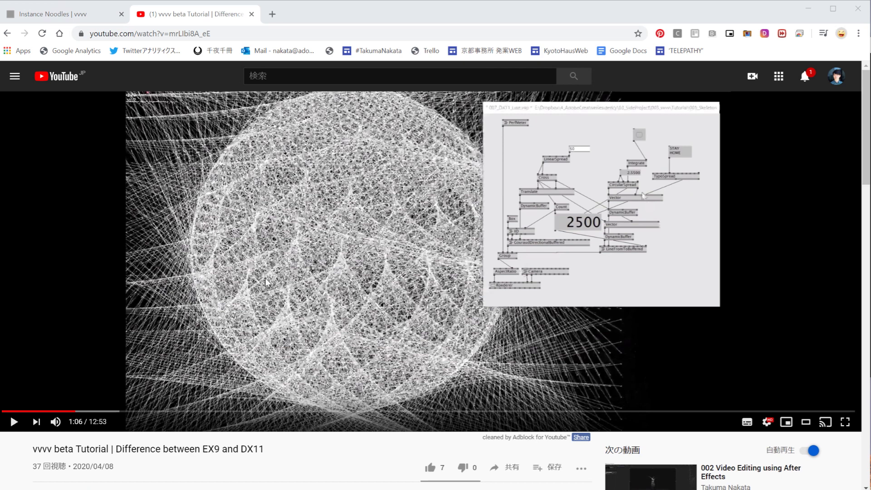
{"action": "mouse_move", "coordinate": [61, 14]}
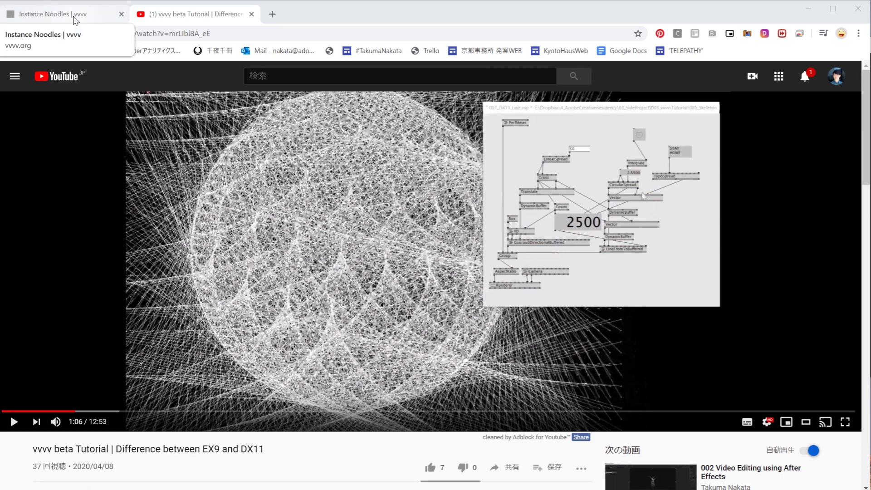
Check the Instance Noodles page, then add a LineFromToBuffered node via the node browser.
{"action": "left_click", "coordinate": [61, 14]}
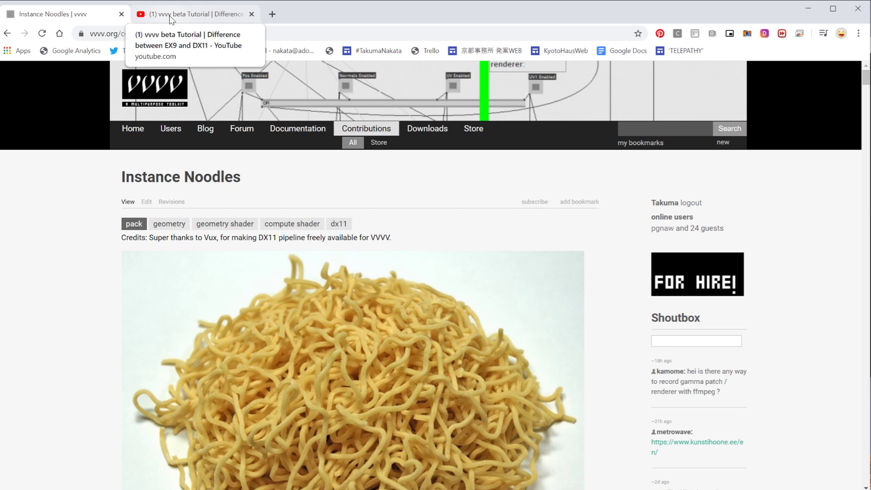
{"action": "left_click", "coordinate": [194, 14]}
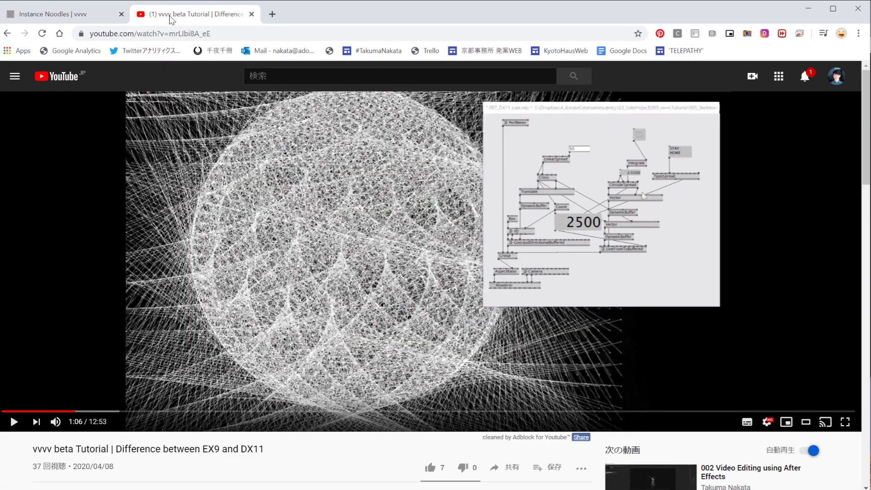
{"action": "mouse_move", "coordinate": [287, 211]}
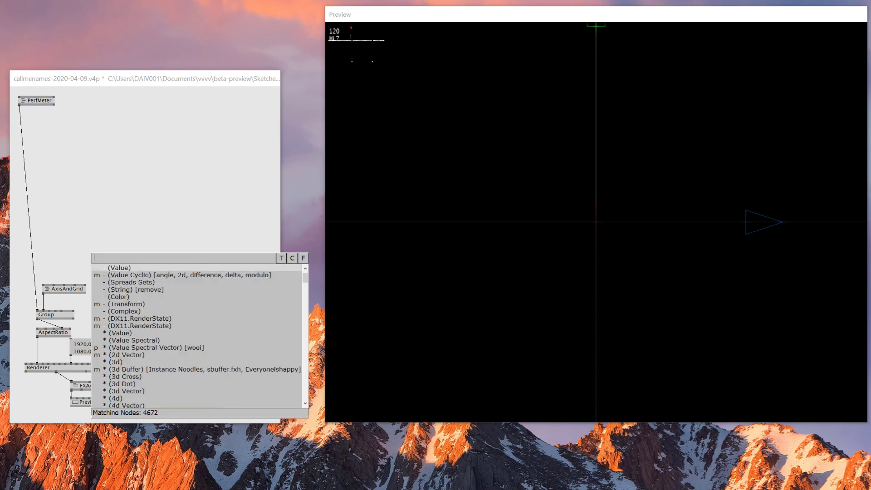
{"action": "type", "text": "linesfr"}
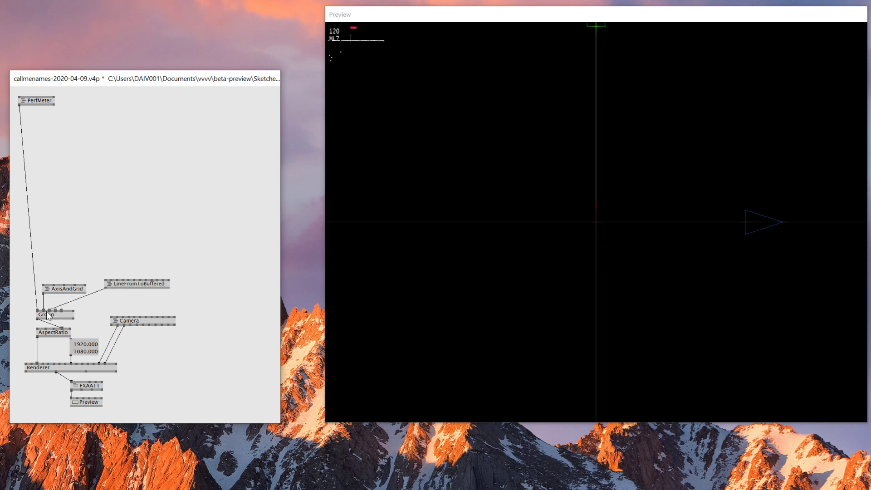
Add DynamicBuffer and a 10-point LinearSpread chain feeding LineFromToBuffered.
{"action": "type", "text": "dyna"}
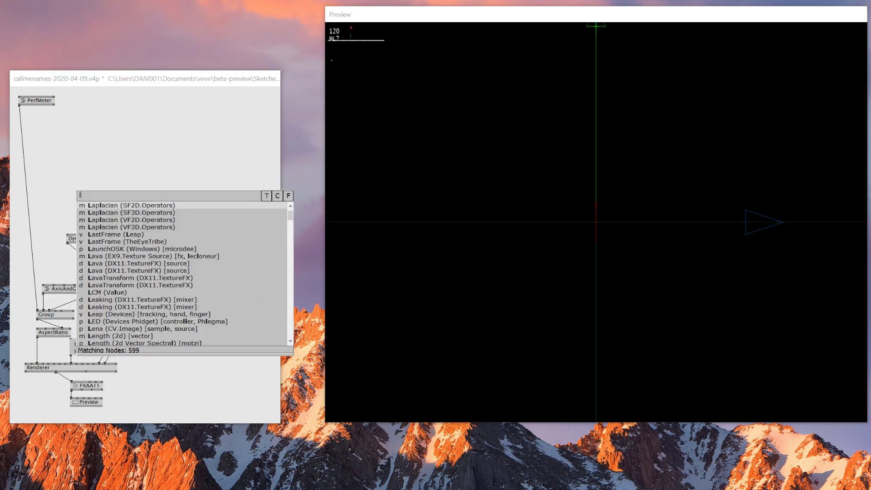
{"action": "type", "text": "linears"}
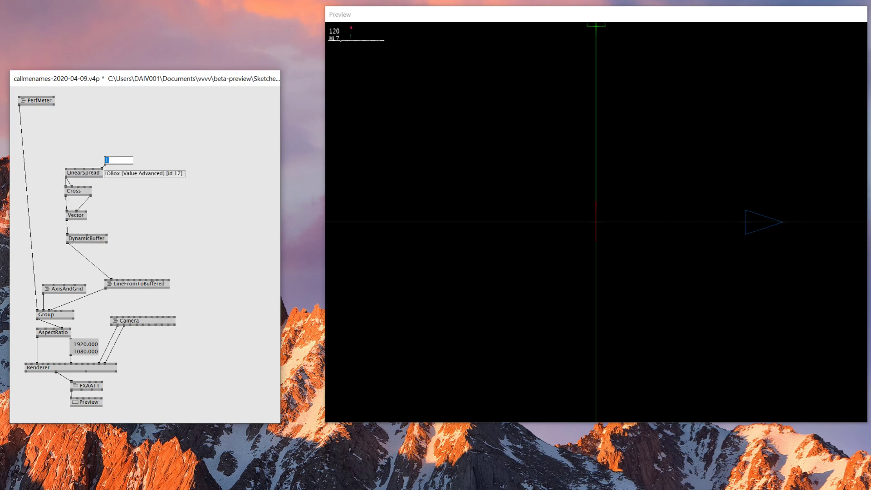
{"action": "type", "text": "10"}
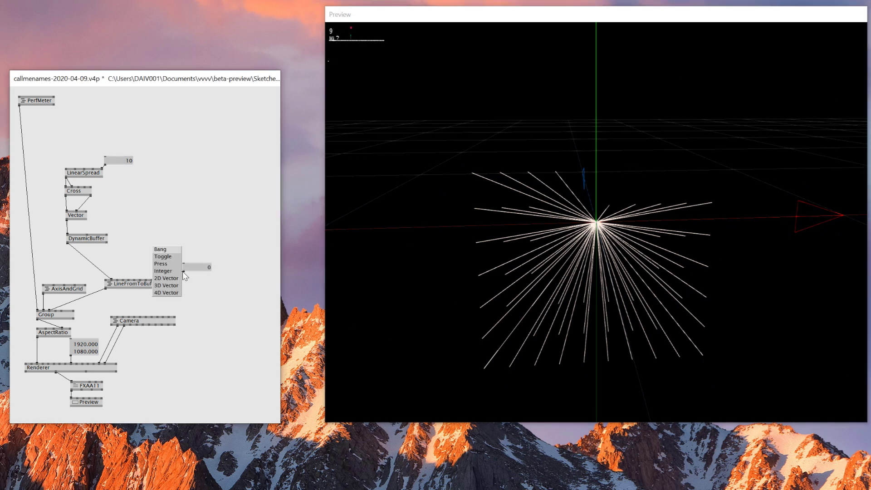
Add a Count node on the Vector output (300) and move the preview camera closer.
{"action": "left_click", "coordinate": [163, 270]}
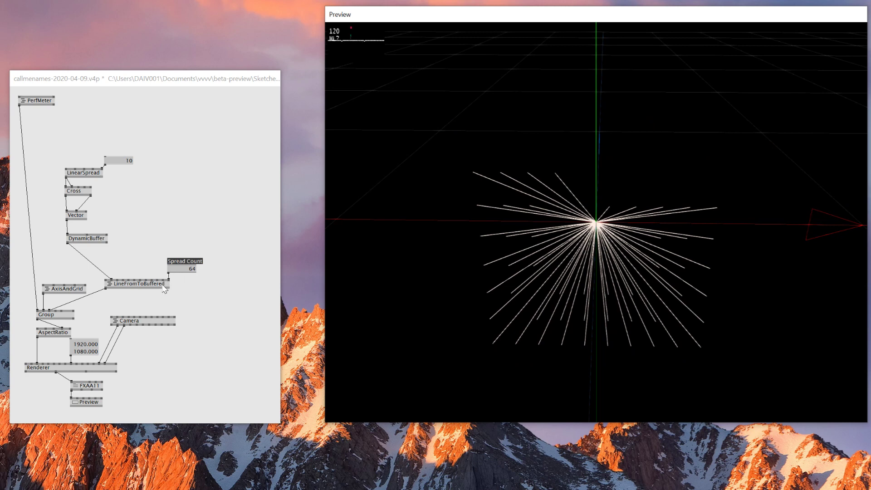
{"action": "type", "text": "co"}
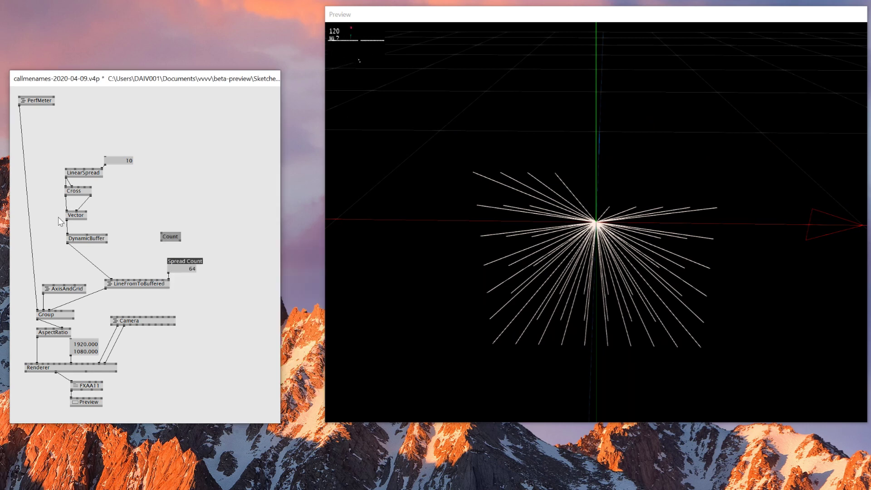
{"action": "left_click_drag", "start_coordinate": [61, 222], "coordinate": [173, 264]}
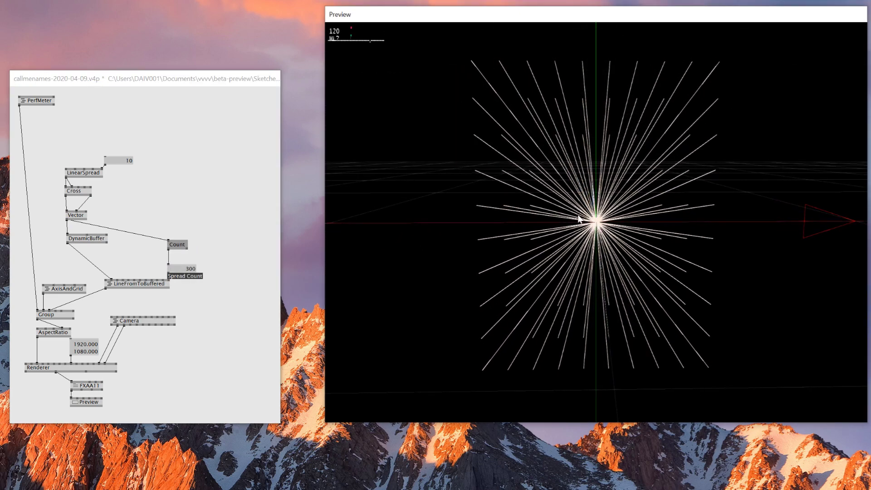
{"action": "left_click_drag", "start_coordinate": [578, 217], "coordinate": [721, 261]}
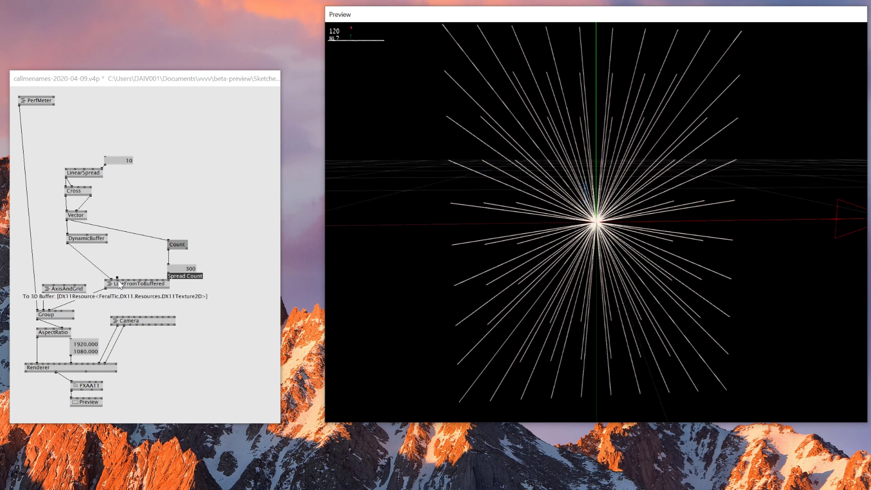
{"action": "mouse_move", "coordinate": [105, 204]}
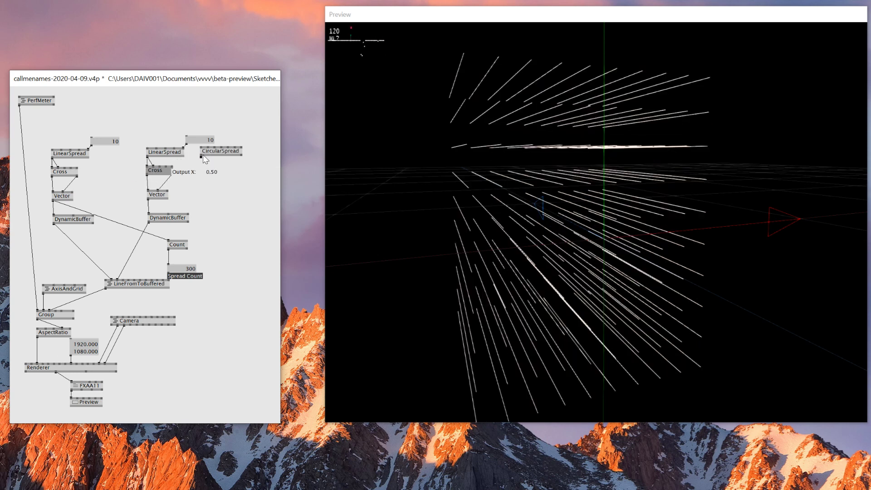
Wire the CircularSpread output into the second Vector node.
{"action": "left_click_drag", "start_coordinate": [157, 195], "coordinate": [157, 207]}
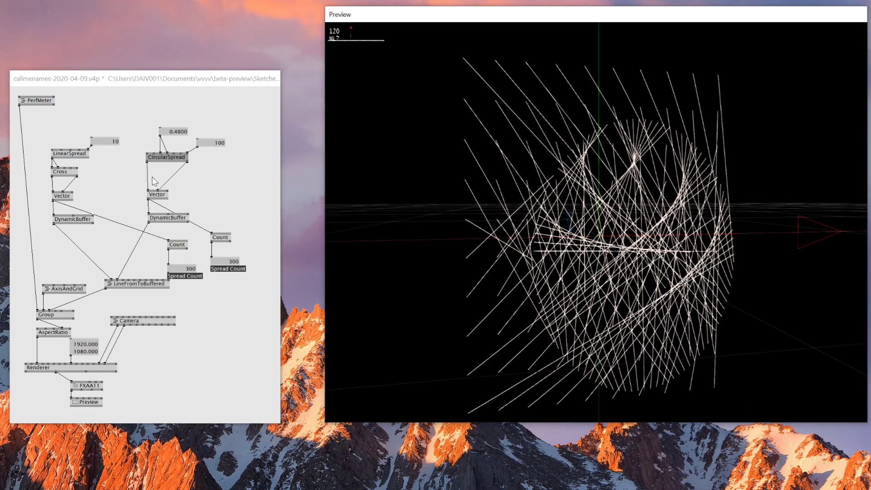
{"action": "mouse_move", "coordinate": [166, 157]}
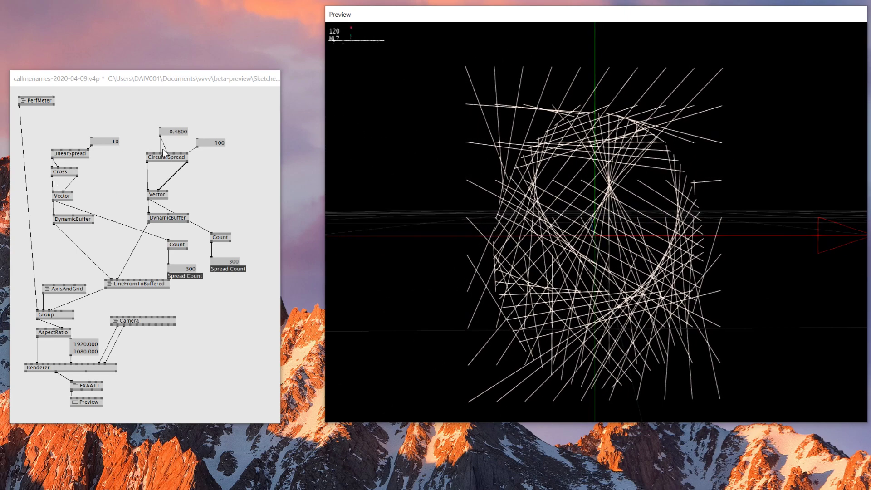
{"action": "mouse_move", "coordinate": [157, 167]}
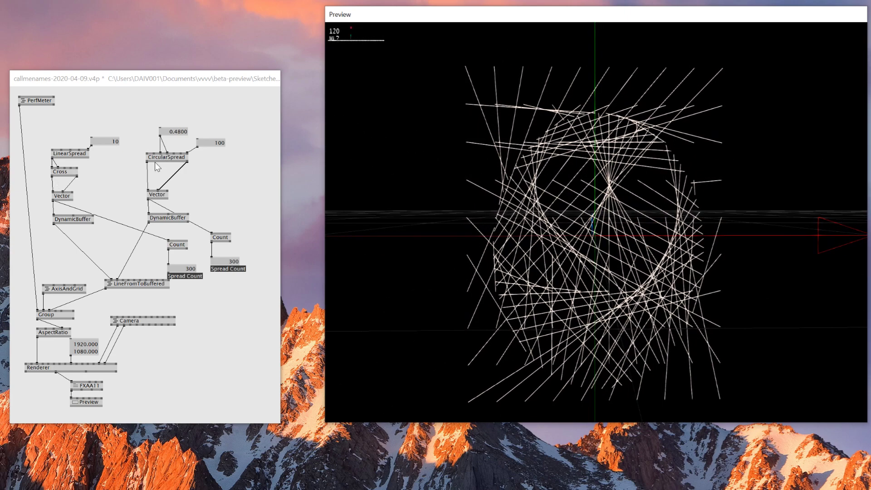
{"action": "mouse_move", "coordinate": [179, 133]}
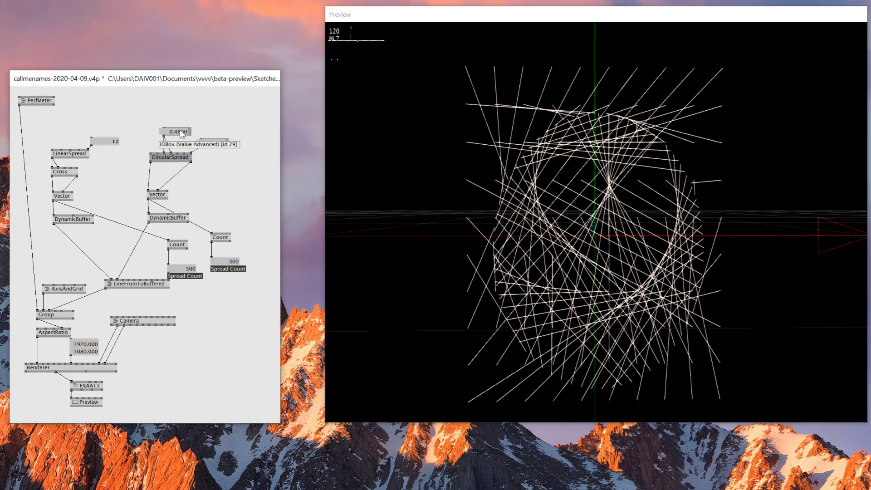
Replace CircularSpread with a TypoSpread laying out the text 'vvvv'.
{"action": "type", "text": "ty"}
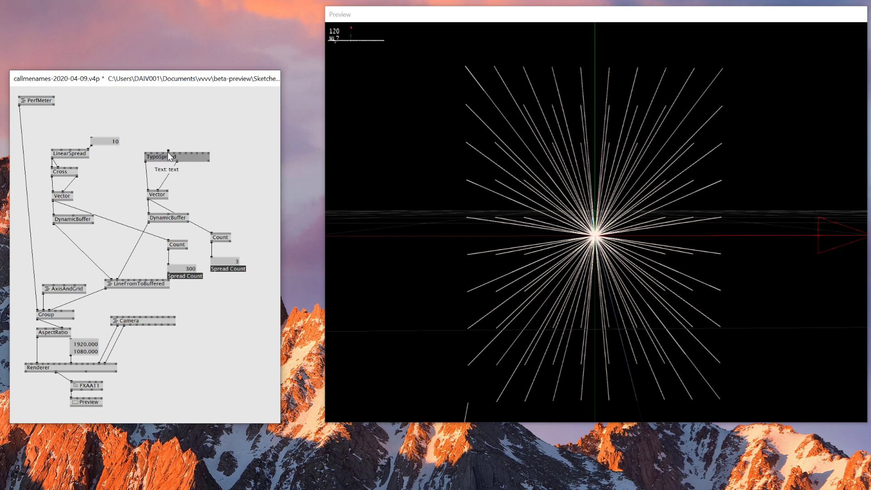
{"action": "left_click", "coordinate": [170, 157]}
{"action": "type", "text": "VVVV"}
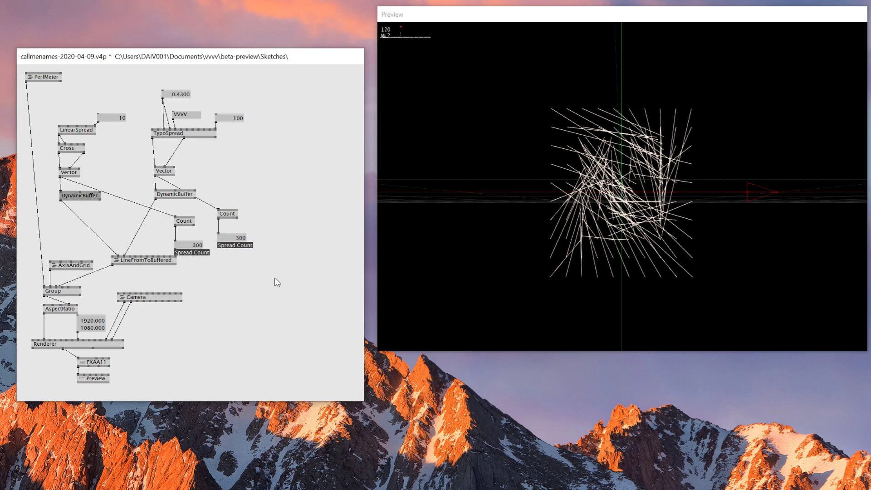
Create a SpriteBuffered (DX11) node beside the DynamicBuffer chain.
{"action": "double_click", "coordinate": [275, 282]}
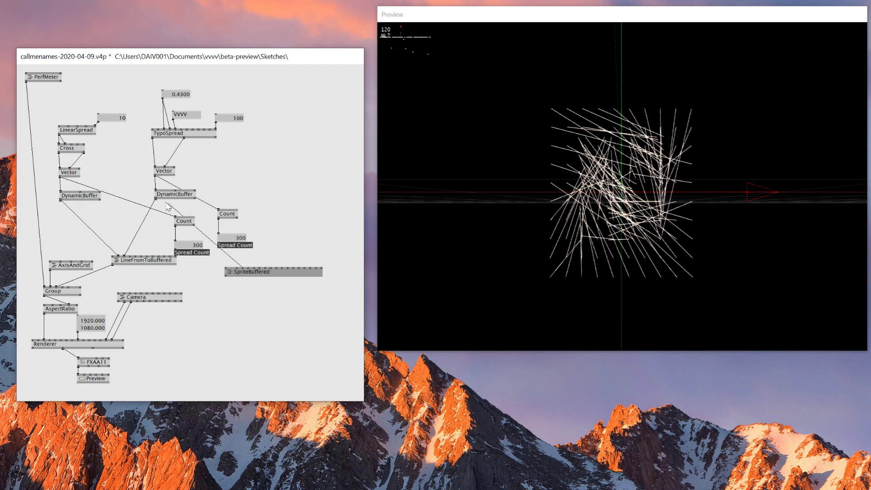
{"action": "mouse_move", "coordinate": [154, 144]}
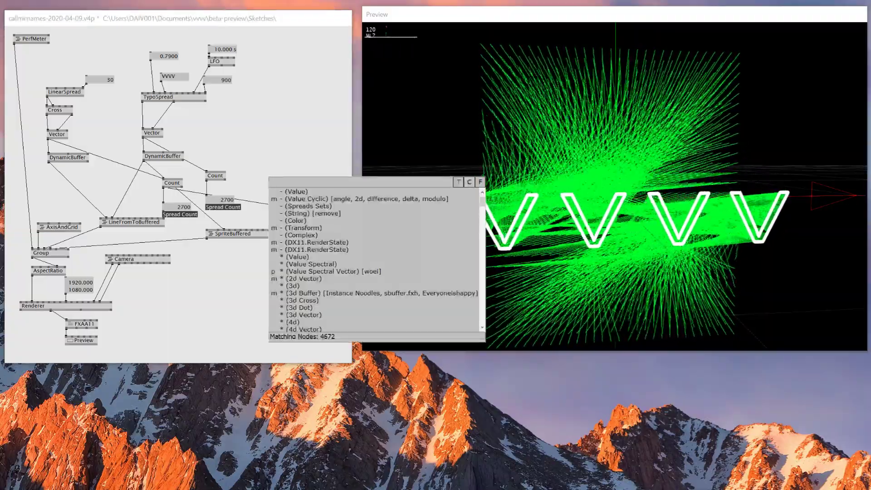
Add SplineBuffered, try the TubeSquare technique in its help patch, and close without saving.
{"action": "type", "text": "sp"}
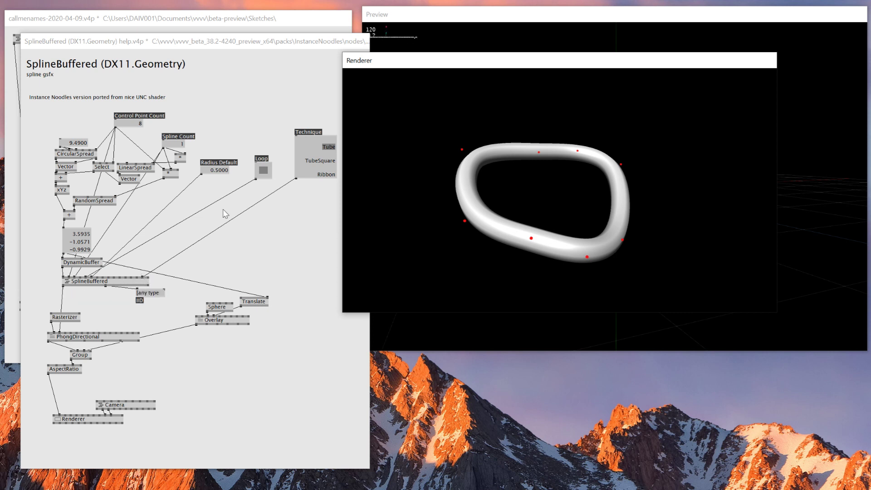
{"action": "left_click", "coordinate": [319, 160]}
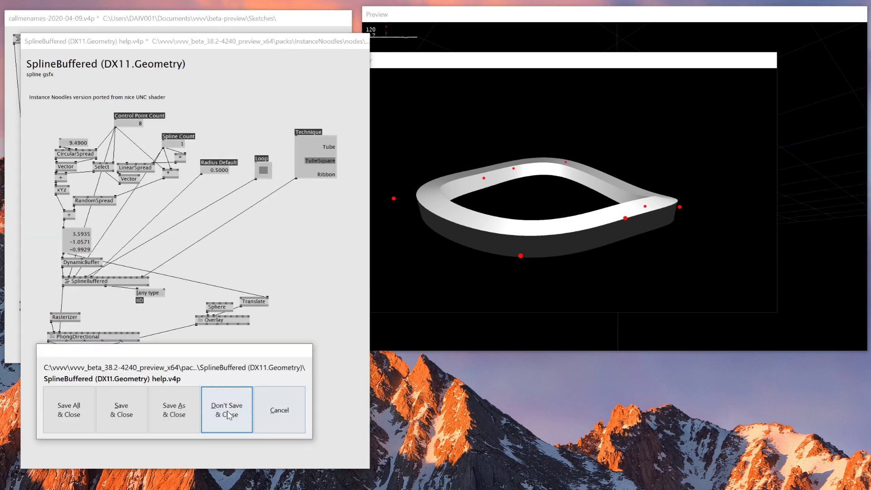
{"action": "left_click", "coordinate": [227, 410]}
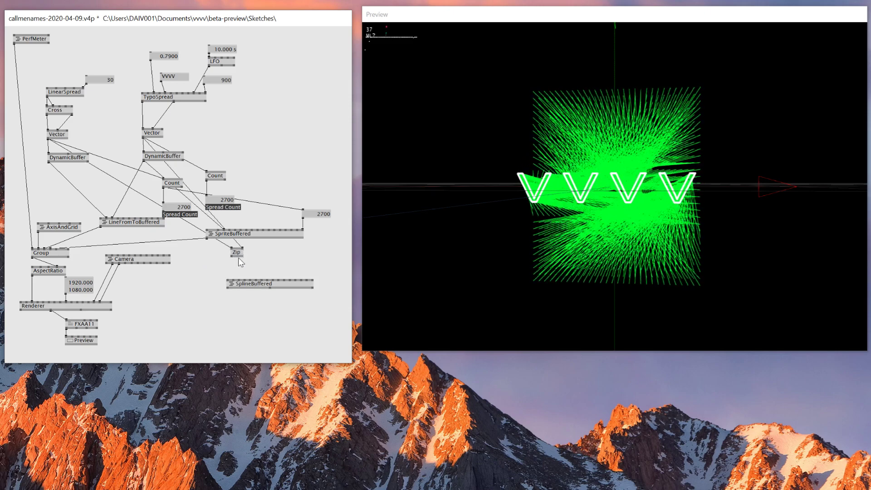
Add a DynamicBuffer feeding SplineBuffered so grey Phong-shaded tubes render.
{"action": "type", "text": "dynamicBuffer"}
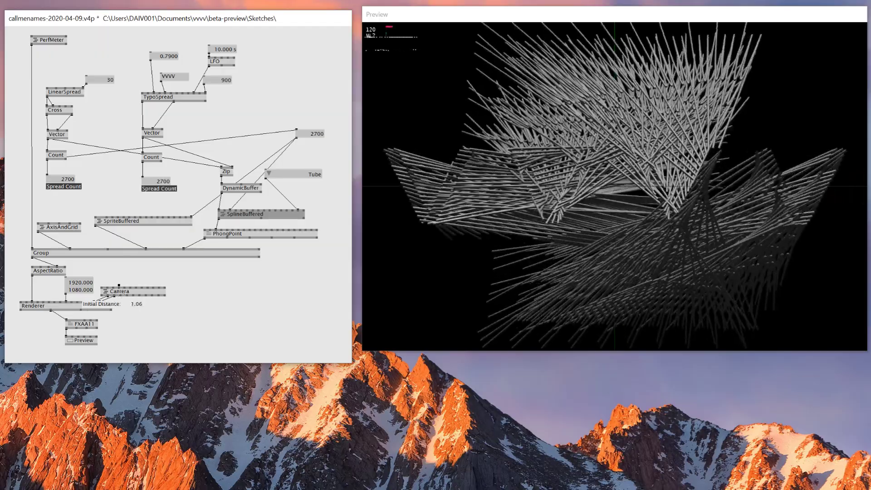
Add a Gradient node colouring the tubes blue, then start adding a DynamicBuffer.
{"action": "double_click", "coordinate": [301, 203]}
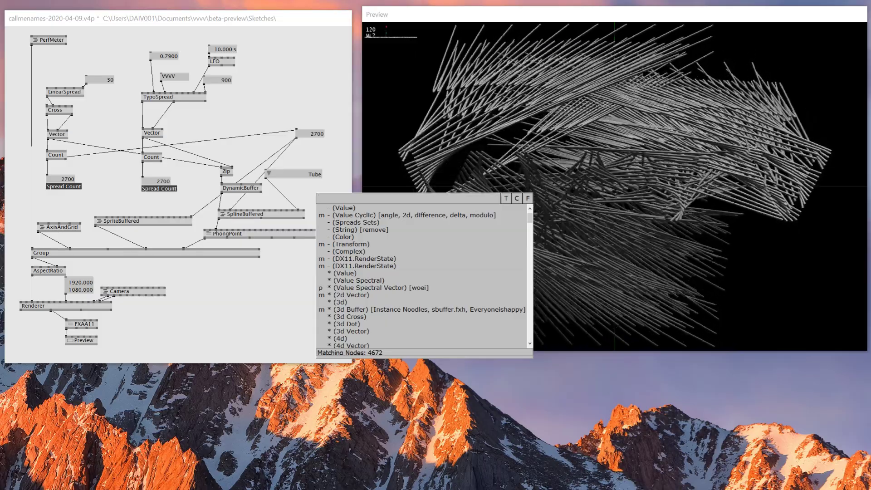
{"action": "type", "text": "gradien"}
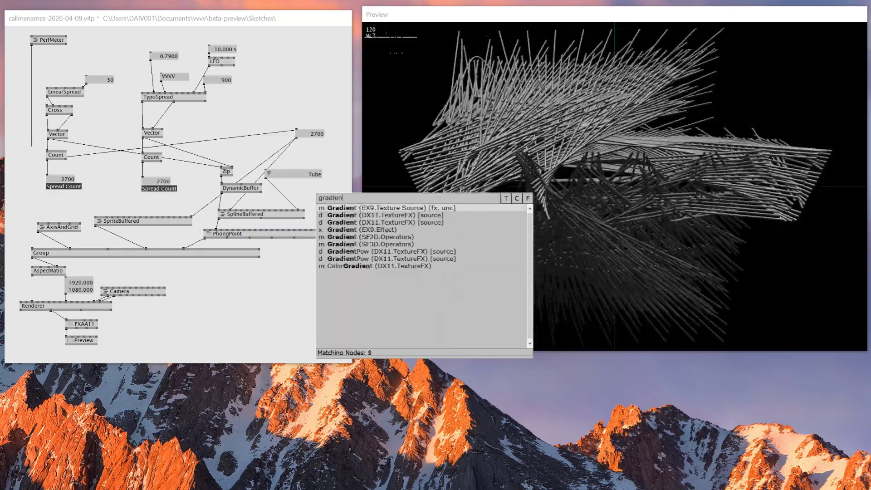
{"action": "left_click", "coordinate": [342, 207]}
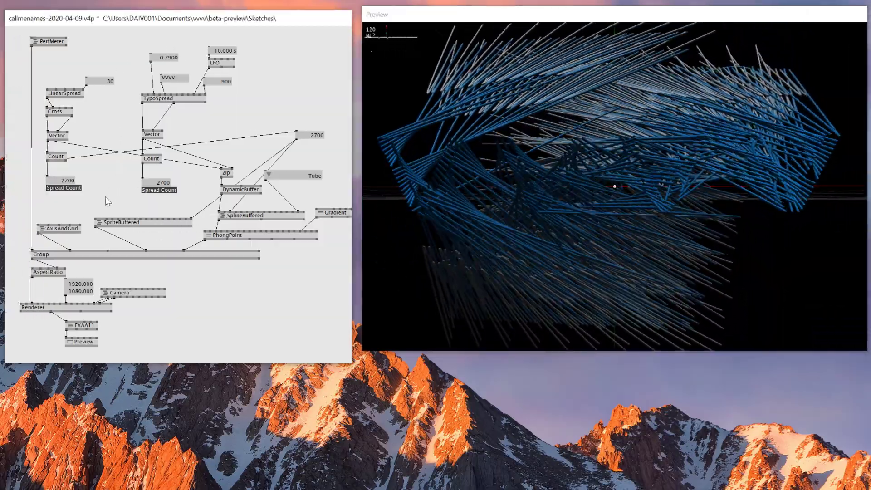
{"action": "type", "text": "dynami"}
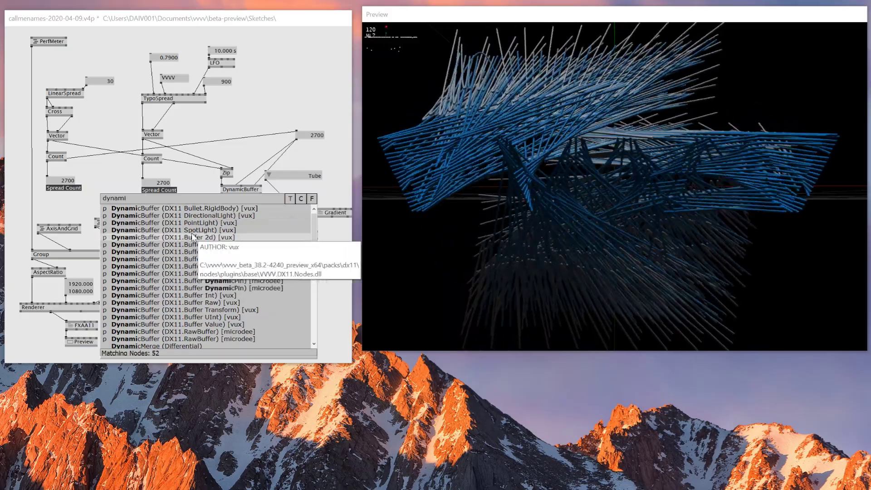